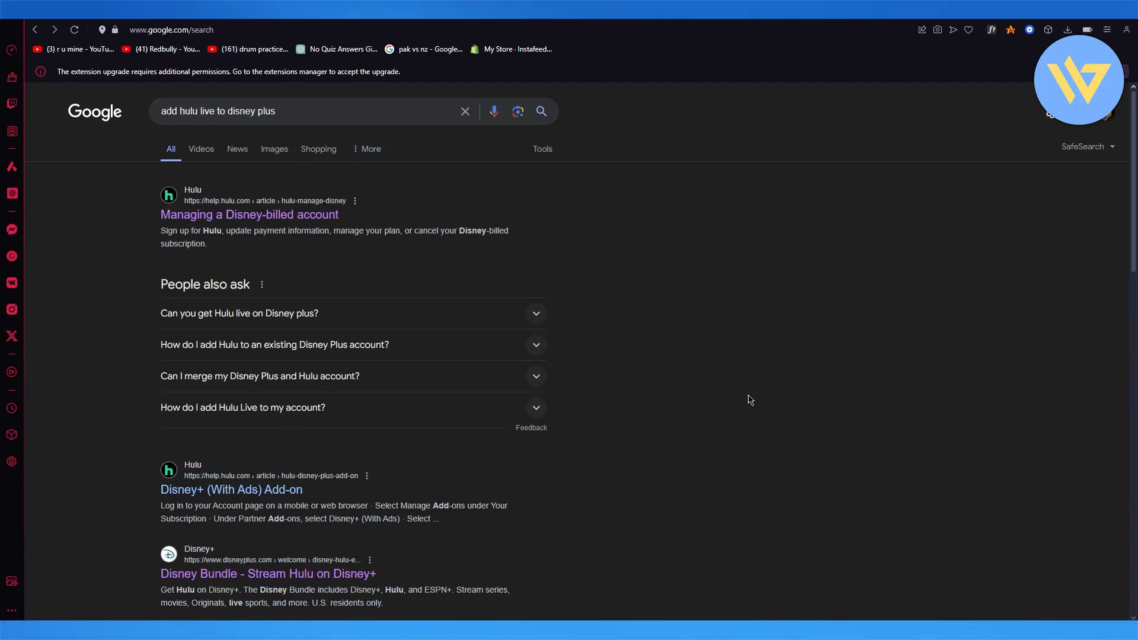
- Switch the 'add hulu live to disney plus' search to Images results
scroll(down, 3)
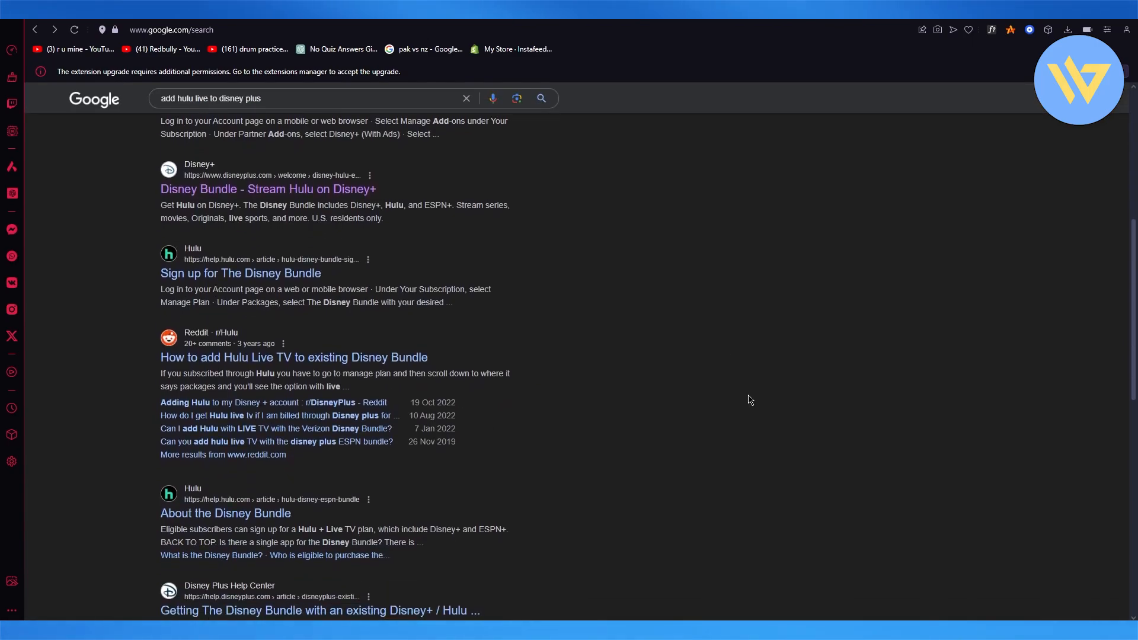
scroll(up, 3)
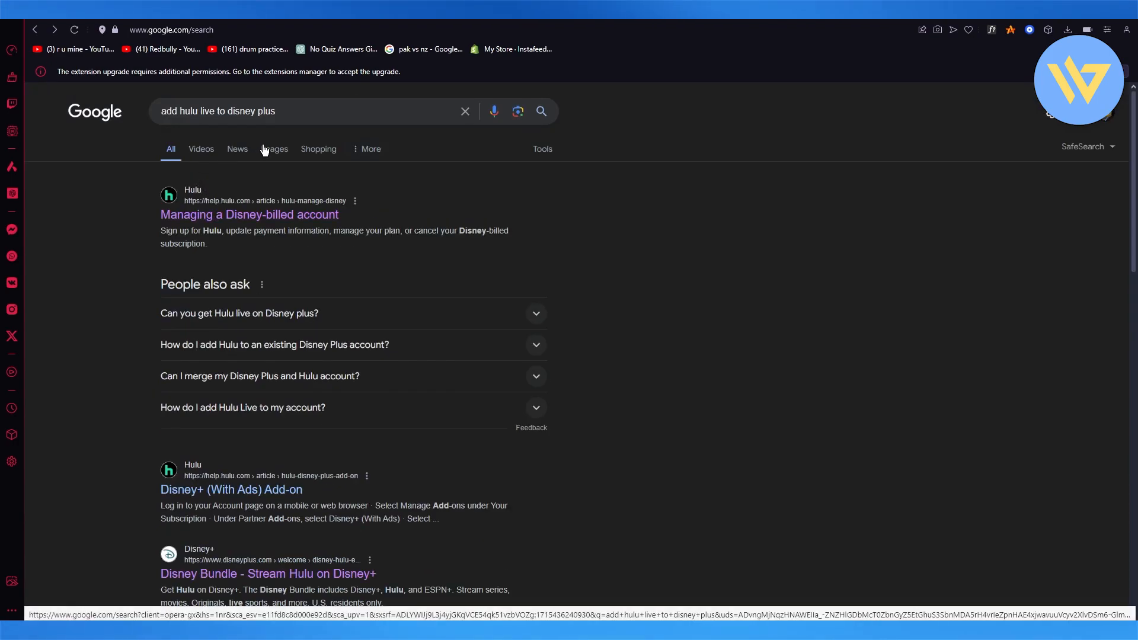
click(274, 150)
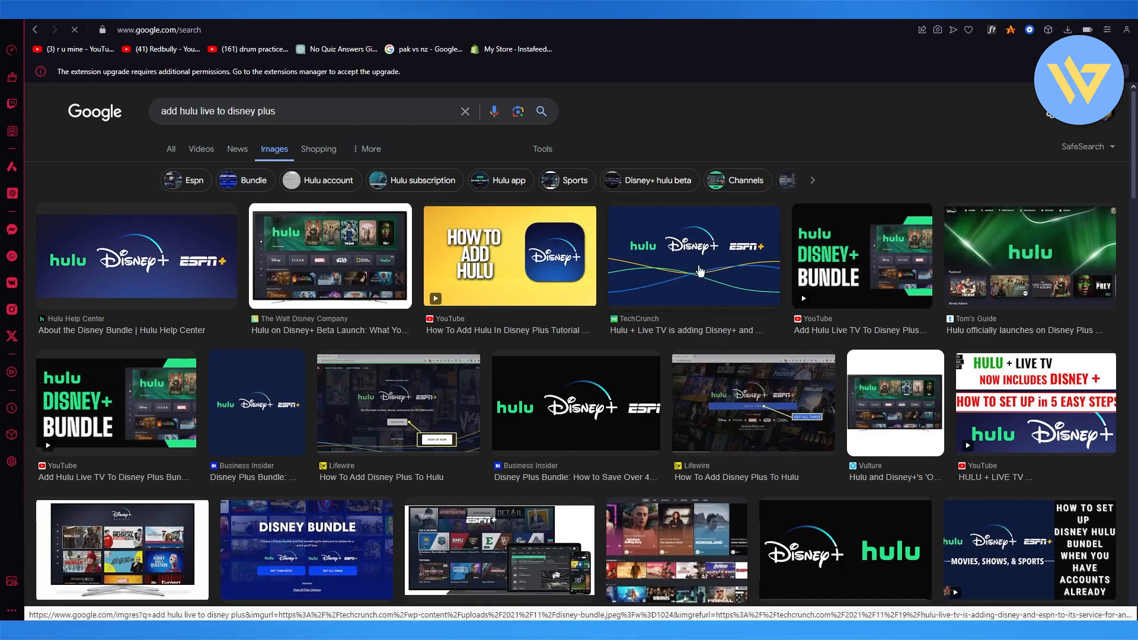
mouse_move(490, 225)
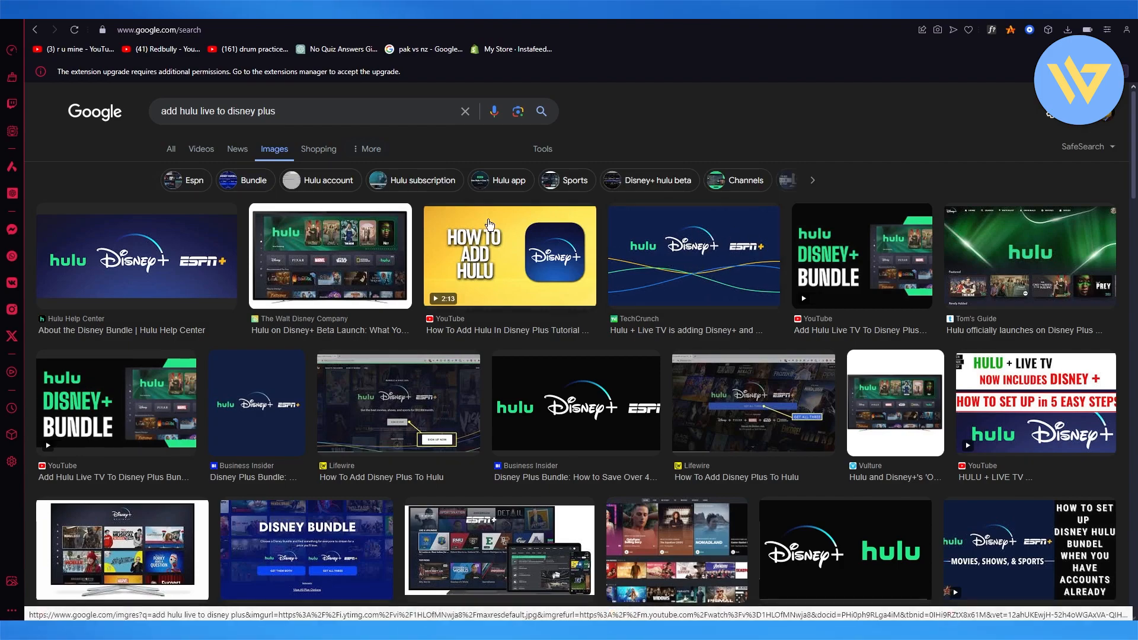
mouse_move(294, 548)
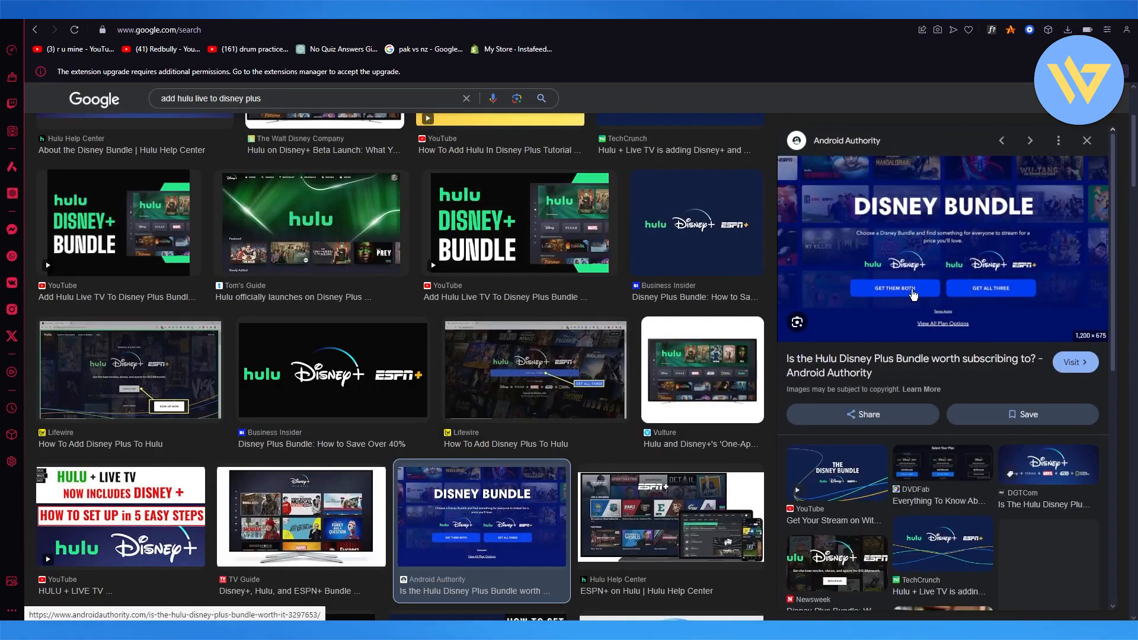
mouse_move(1036, 274)
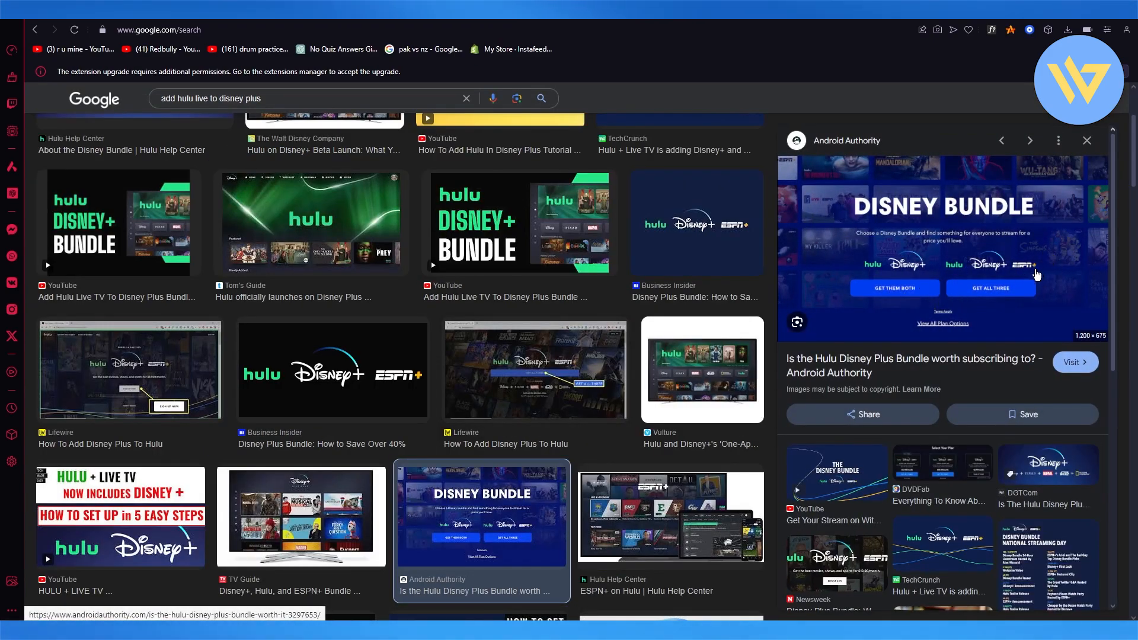
mouse_move(857, 265)
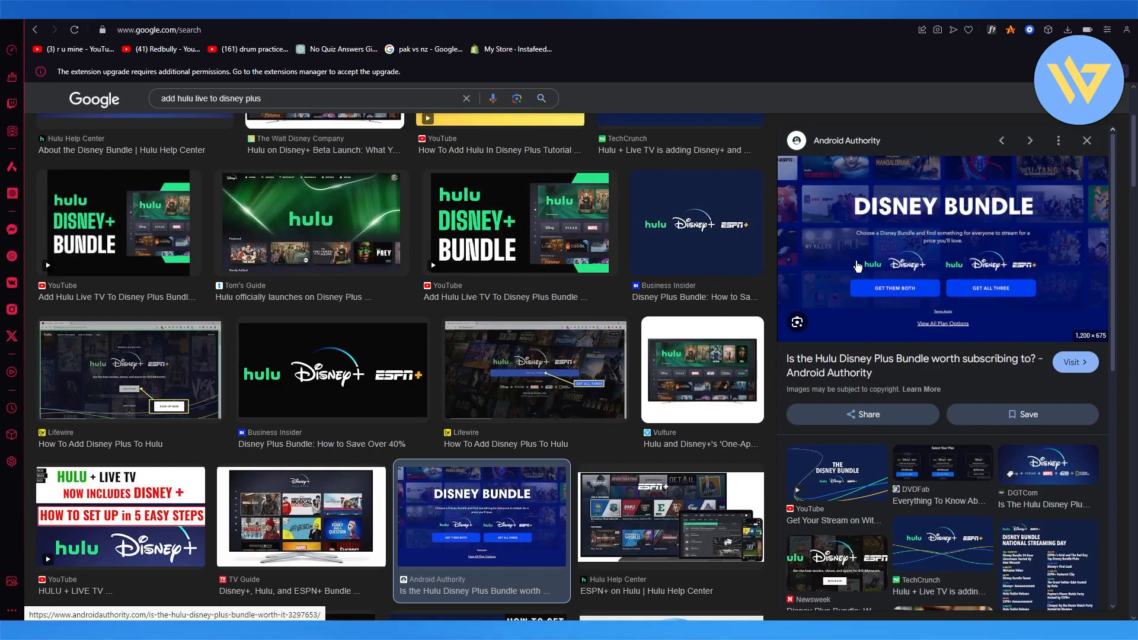